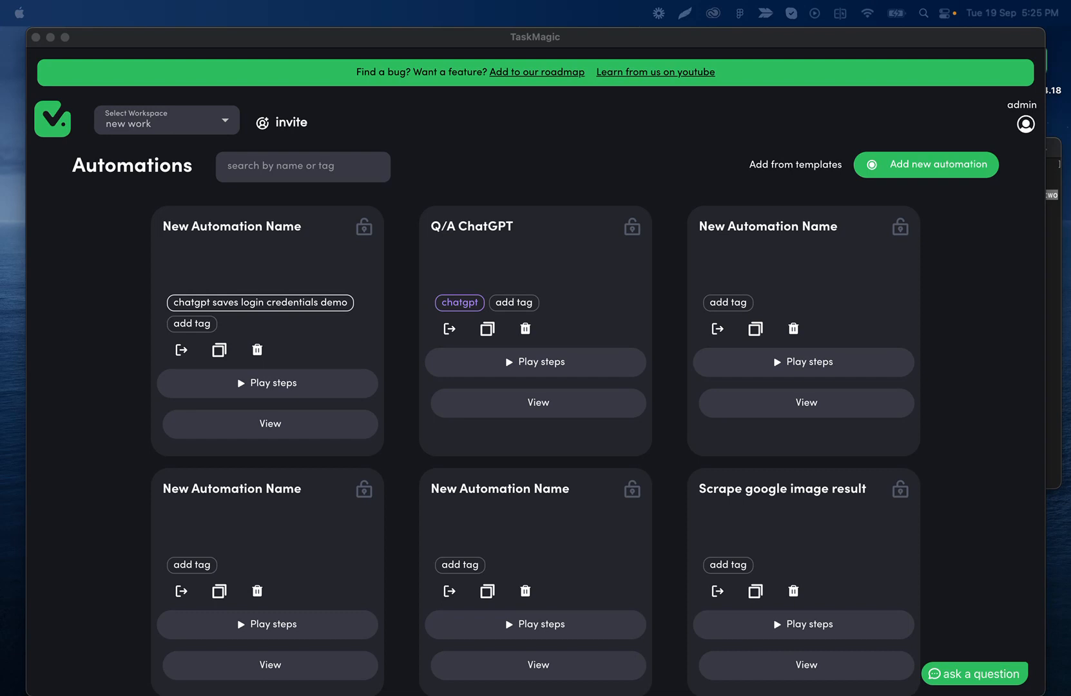
mouse_move(471, 220)
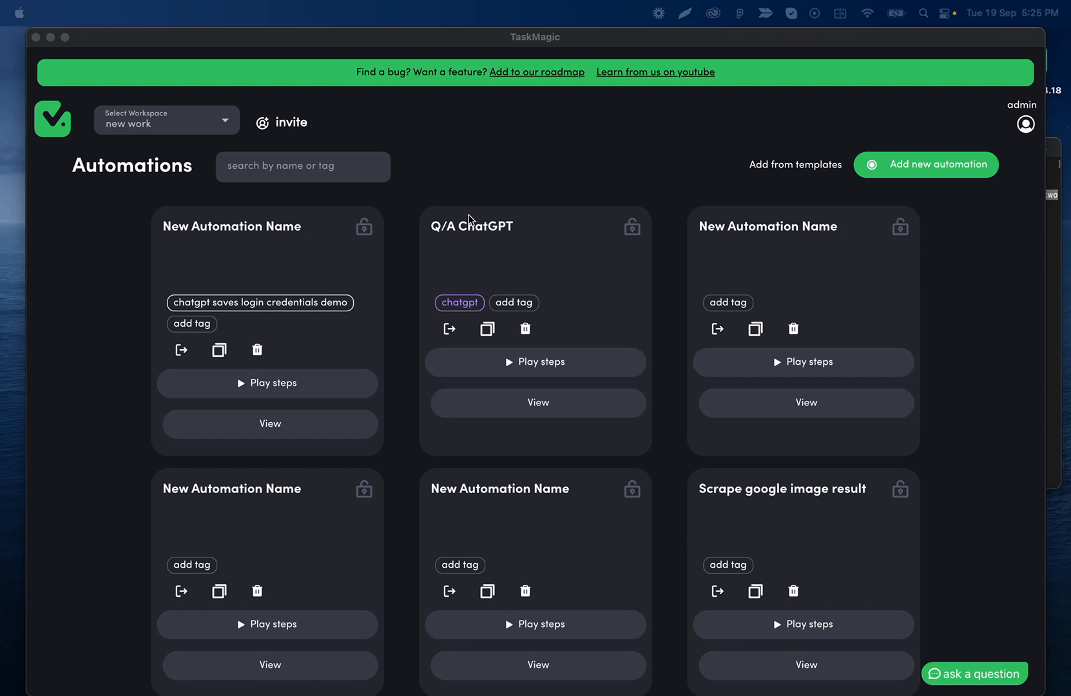
mouse_move(816, 315)
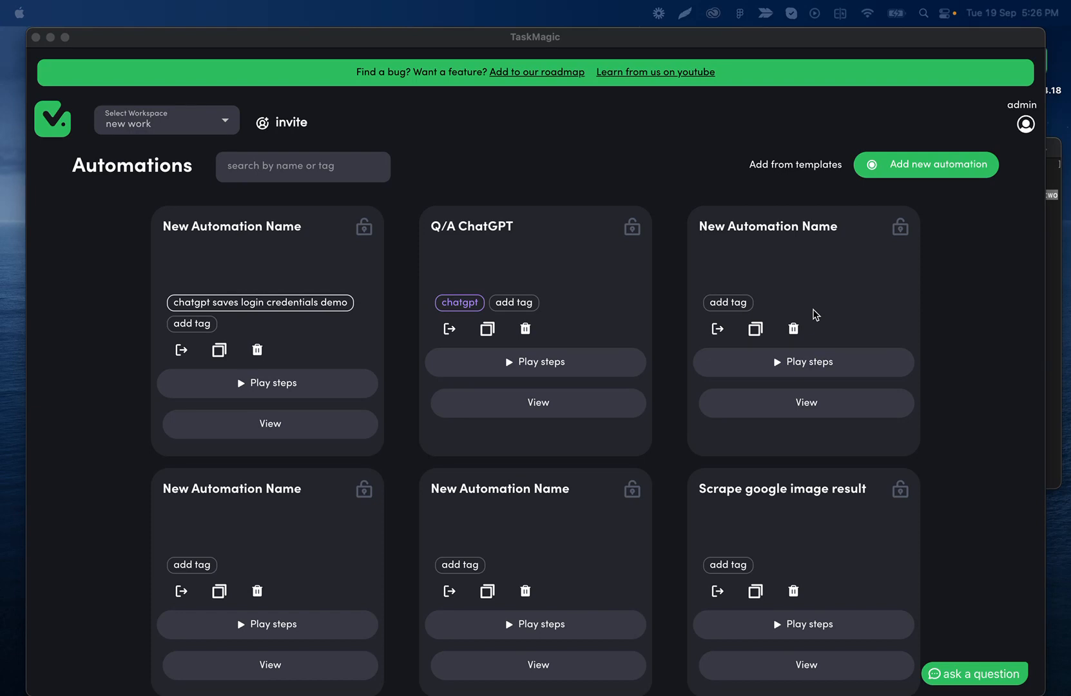
mouse_move(945, 272)
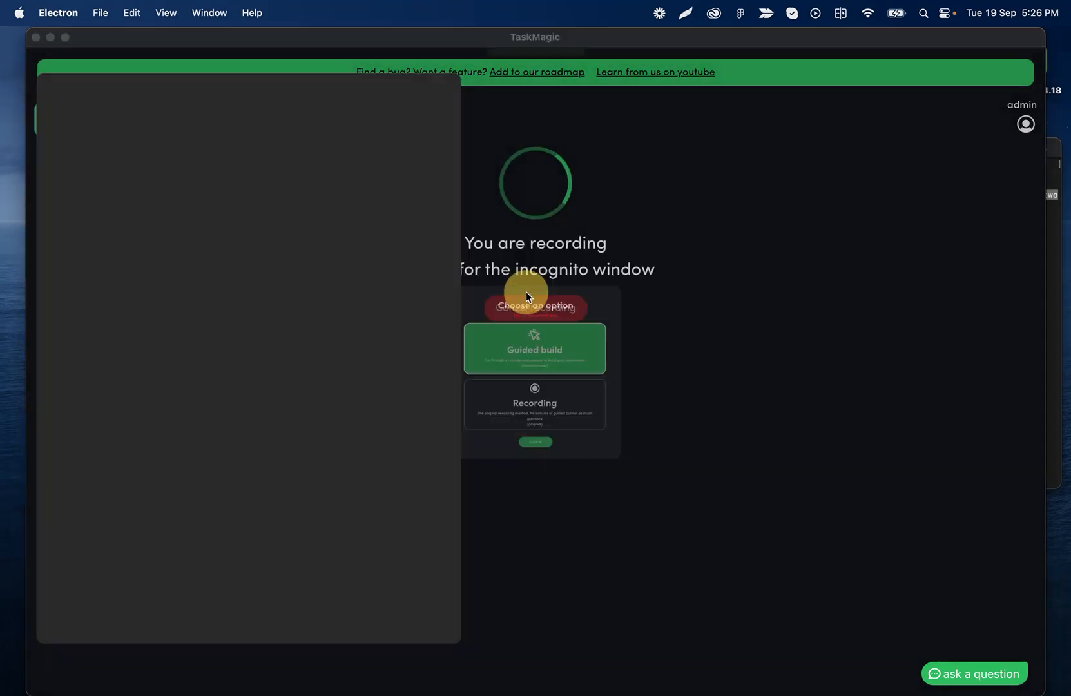
Step: Build a guided first step with starting URL wetransfer.com, save it, and load the site
left_click(535, 349)
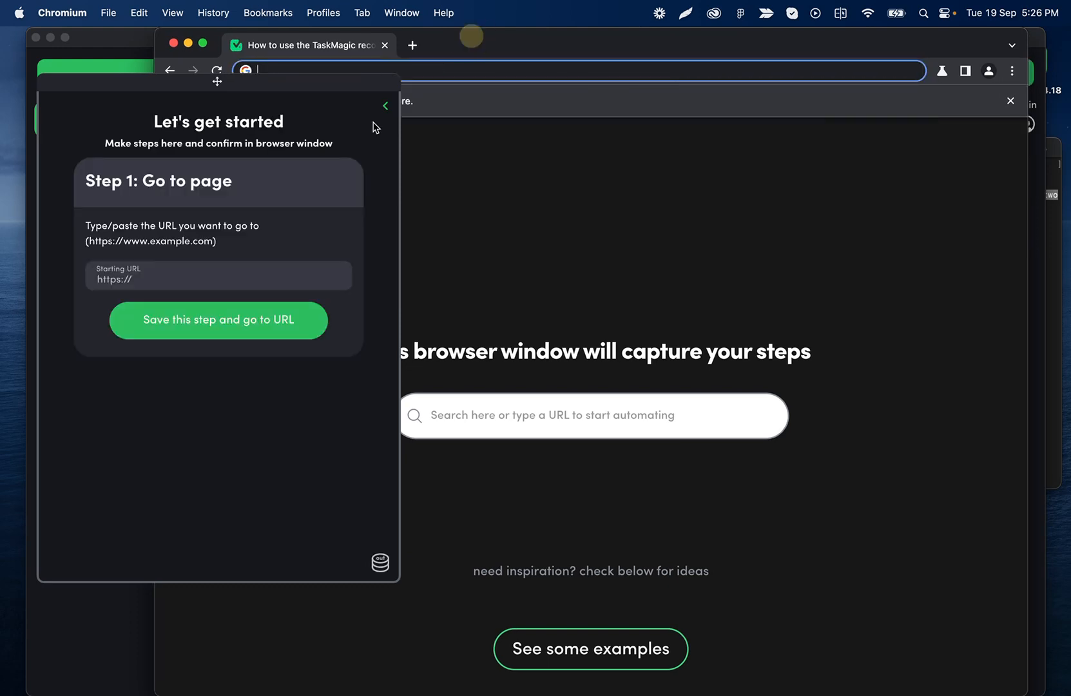
type("wetransfe")
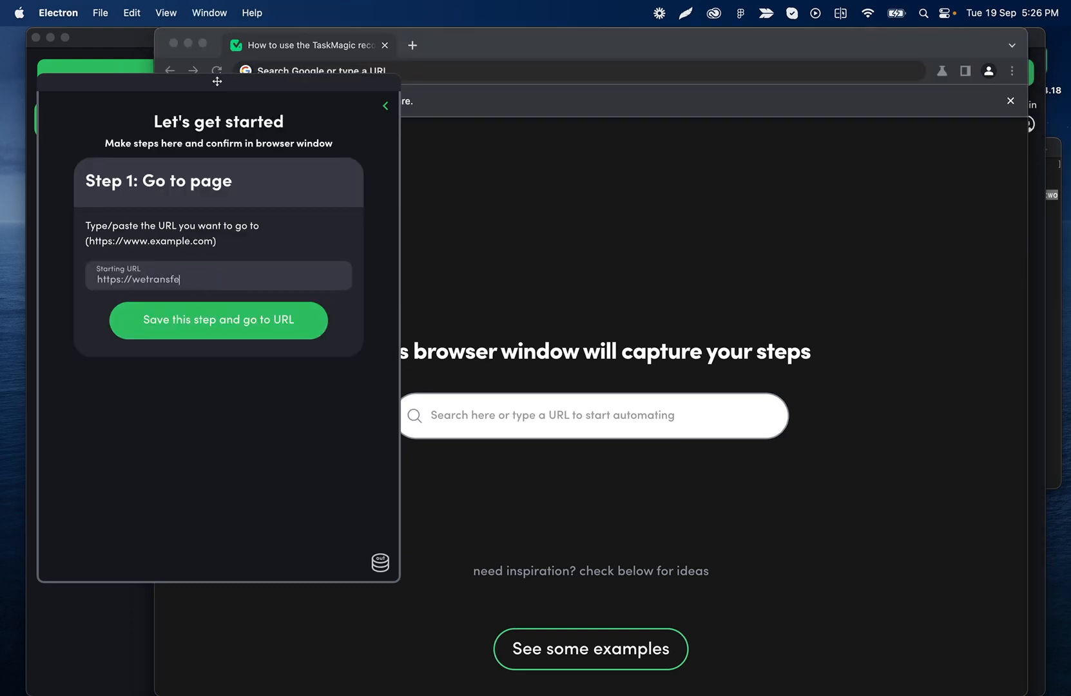
left_click(217, 319)
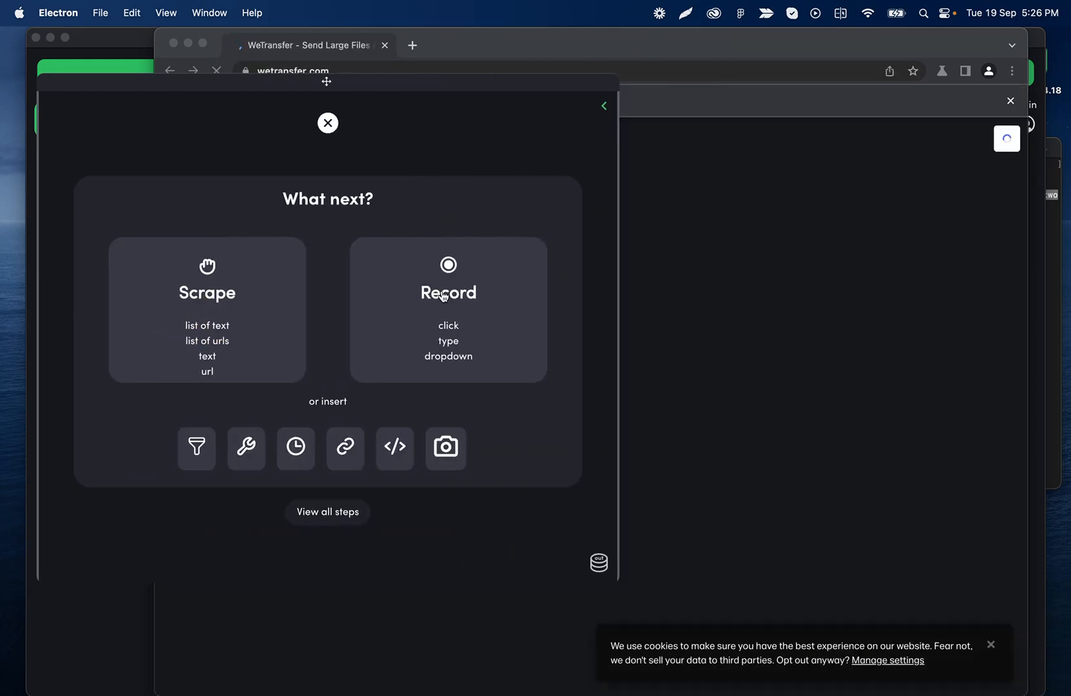
Step: Record a click on the I agree button of WeTransfer's terms popup
left_click(448, 309)
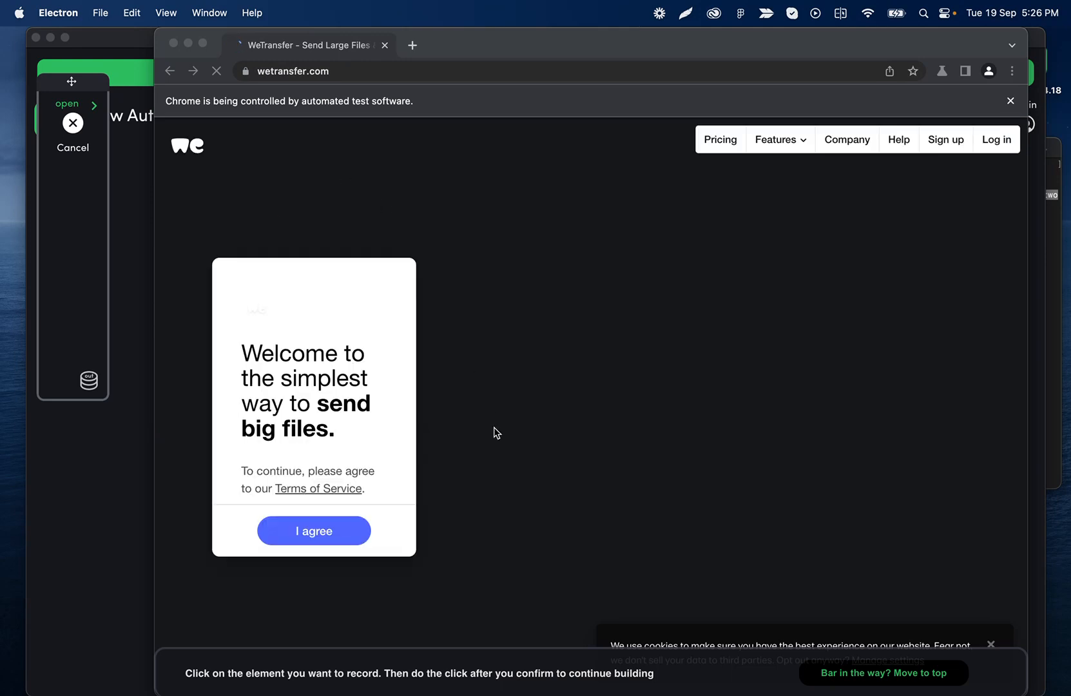
left_click(314, 532)
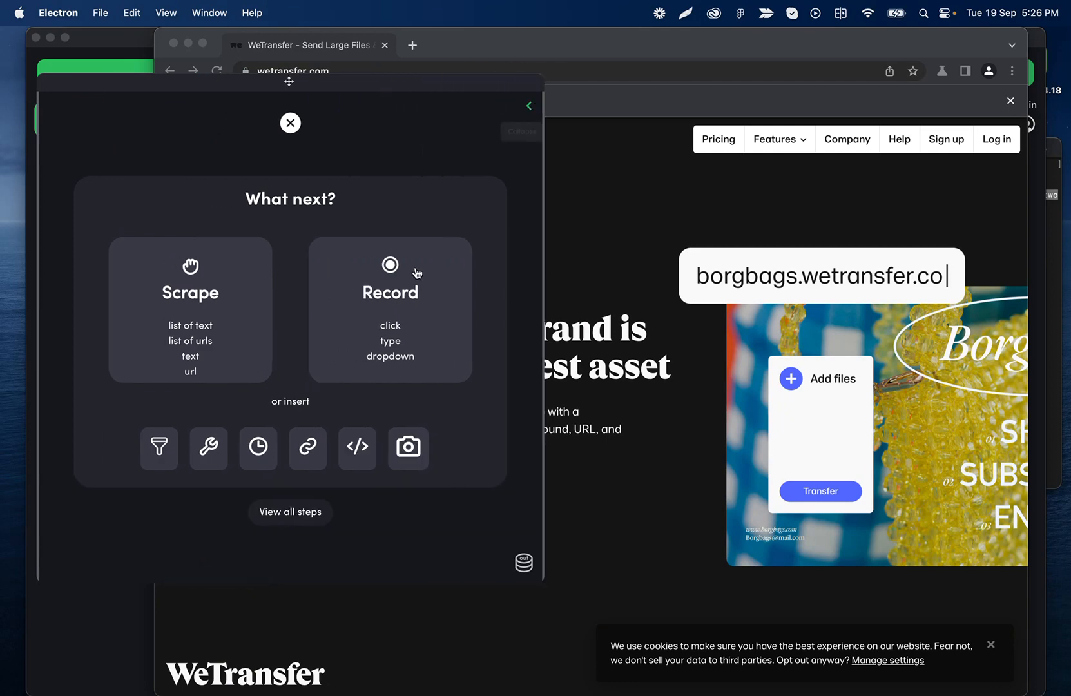
Step: Record an image-URL upload into WeTransfer's Upload files area, save it, and play the steps
left_click(390, 308)
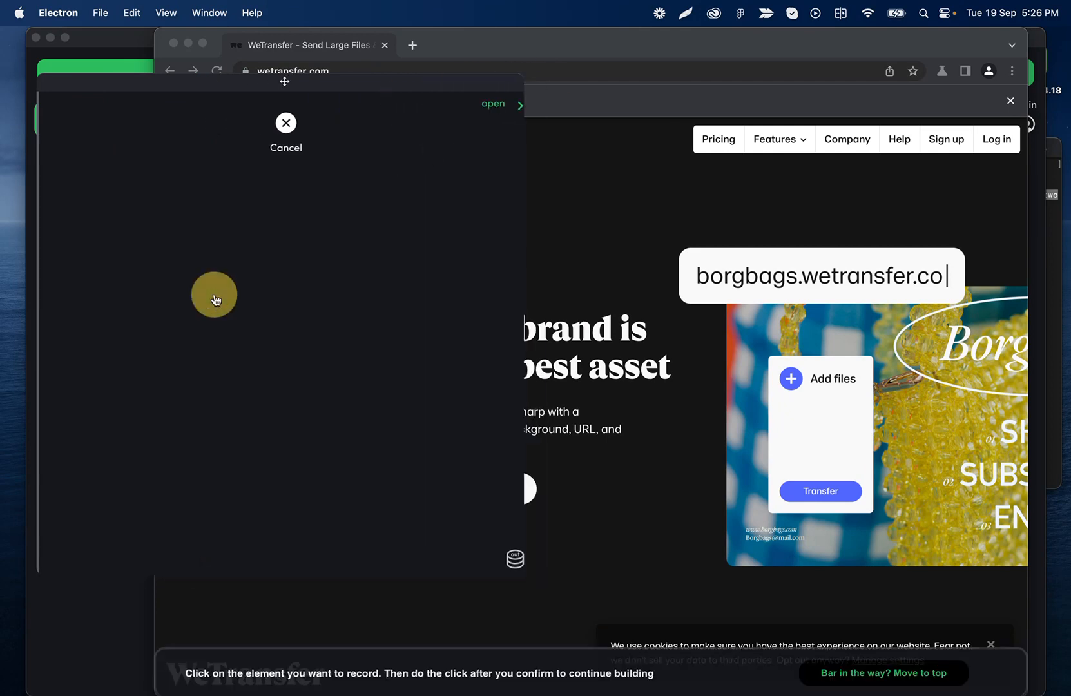
left_click(304, 291)
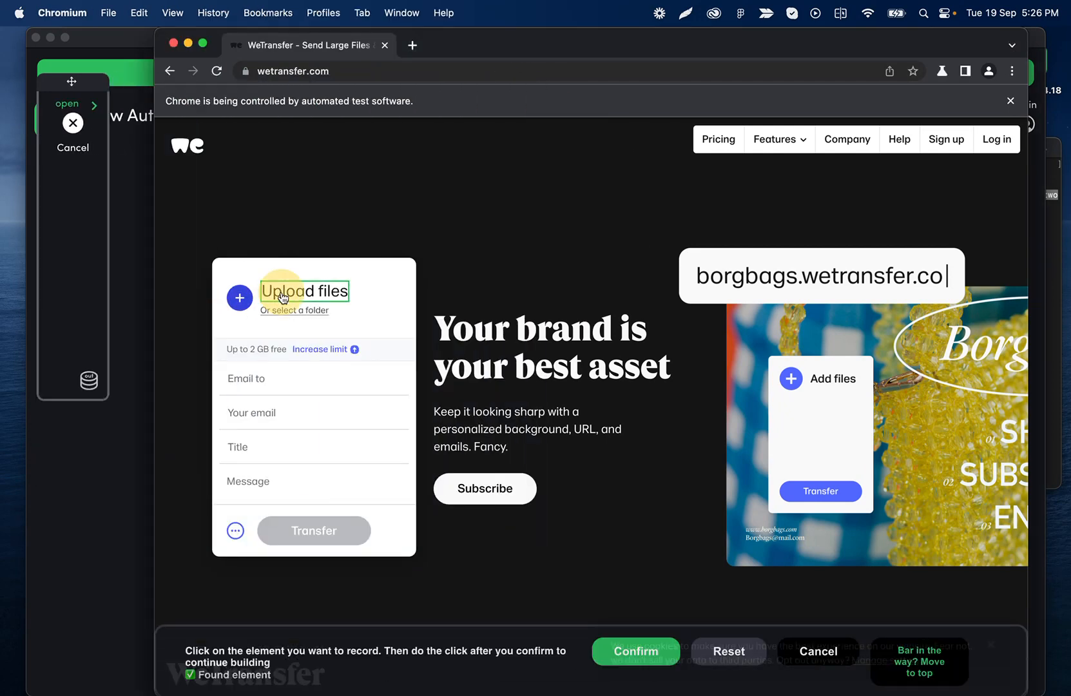
left_click(636, 651)
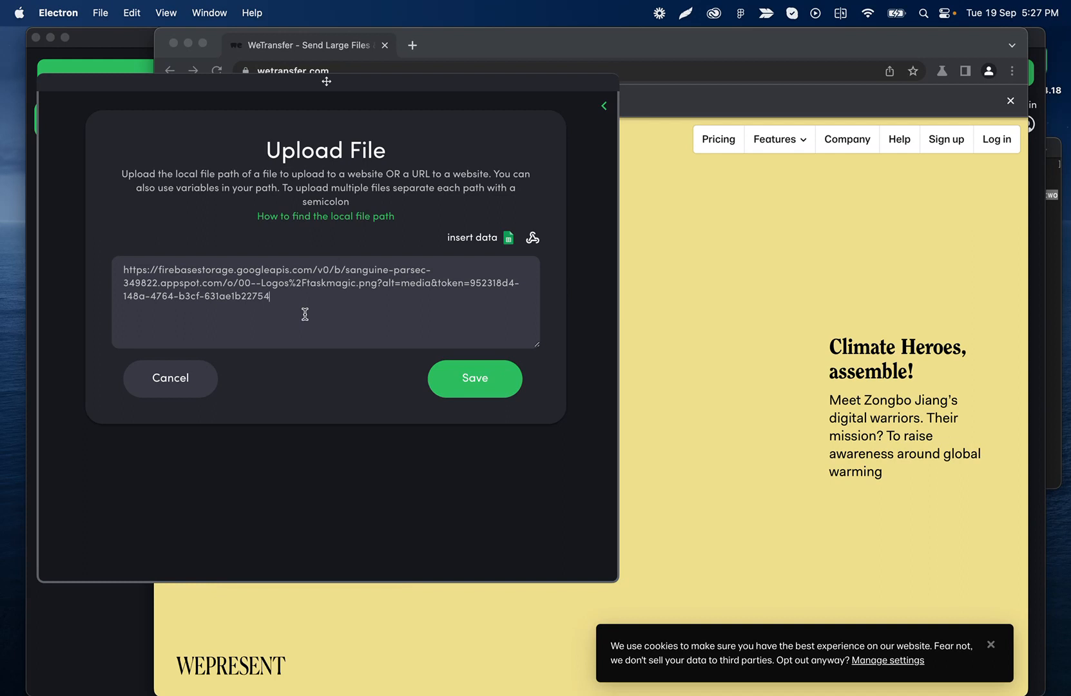
mouse_move(482, 386)
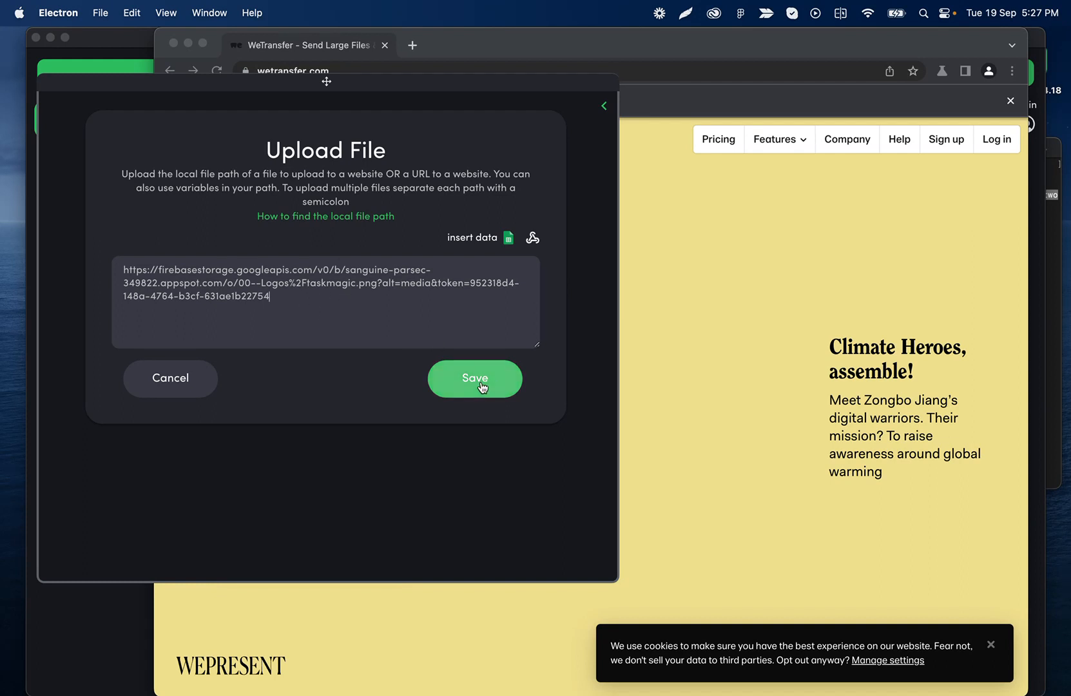
left_click(474, 378)
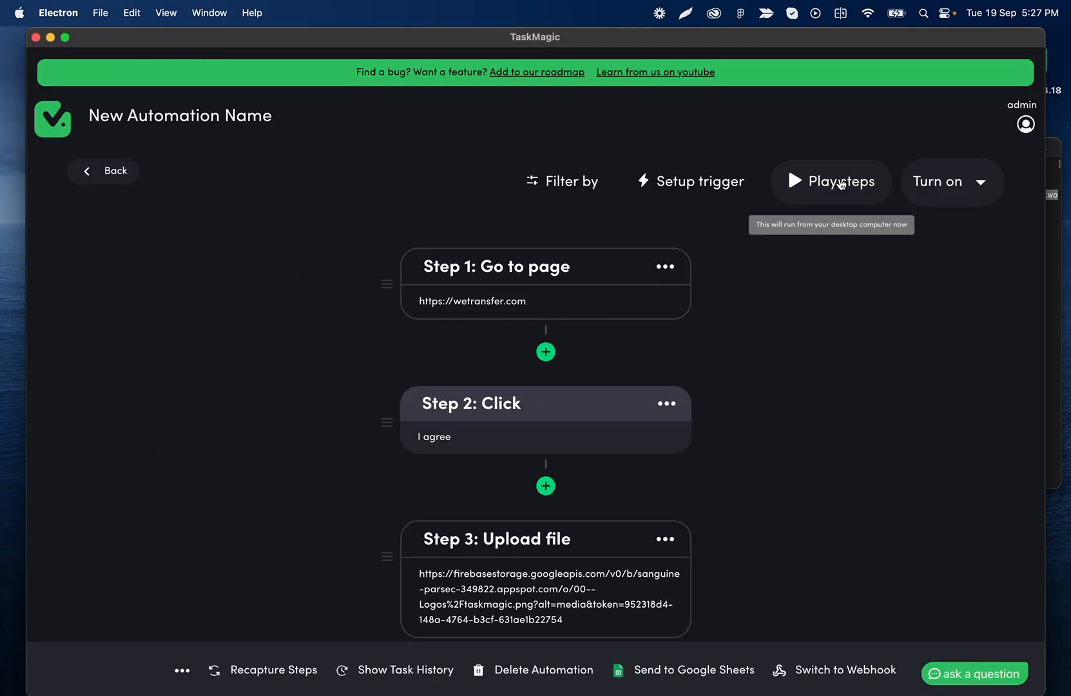
left_click(831, 181)
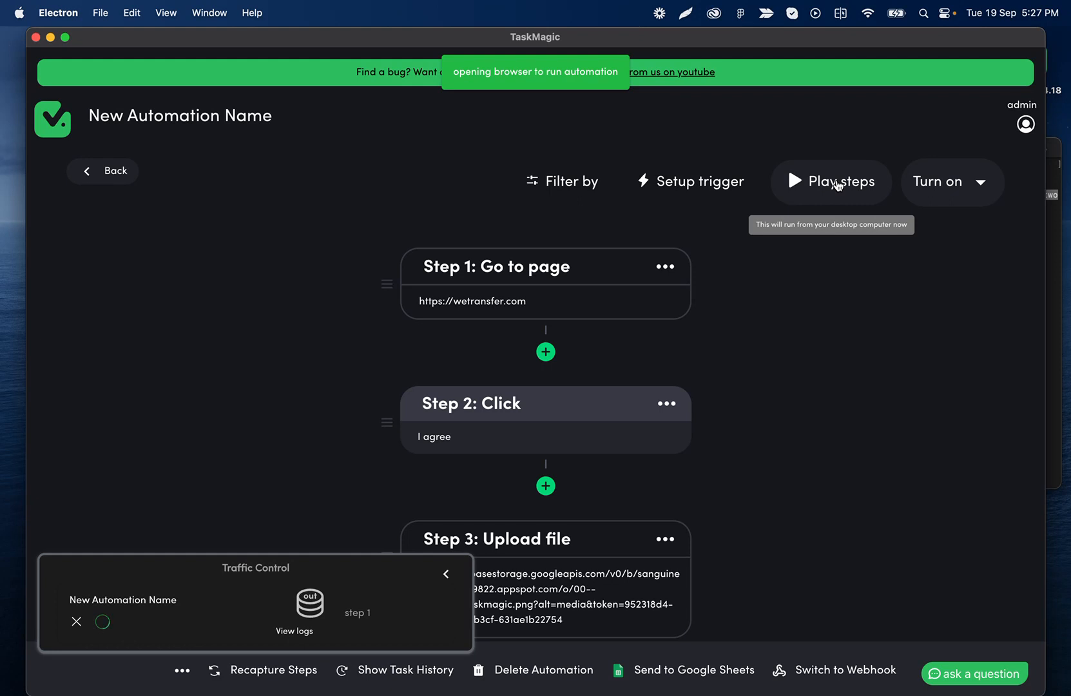
Step: Run the replay in Chromium and choose 'I just want to send files' to reach the upload form
left_click(830, 182)
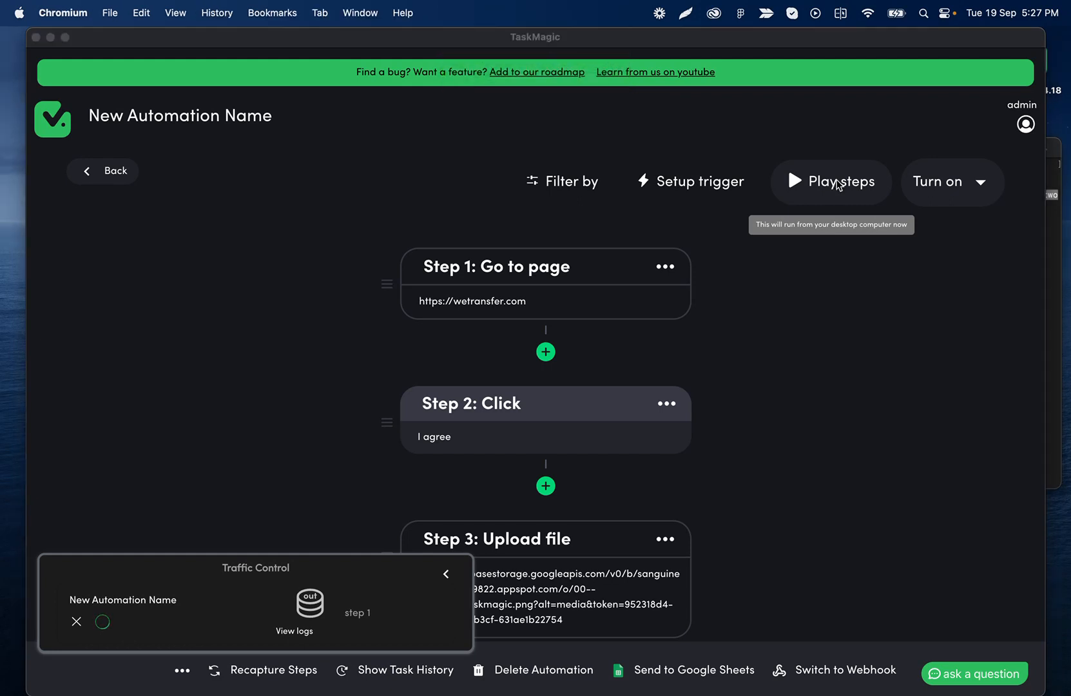
left_click(831, 182)
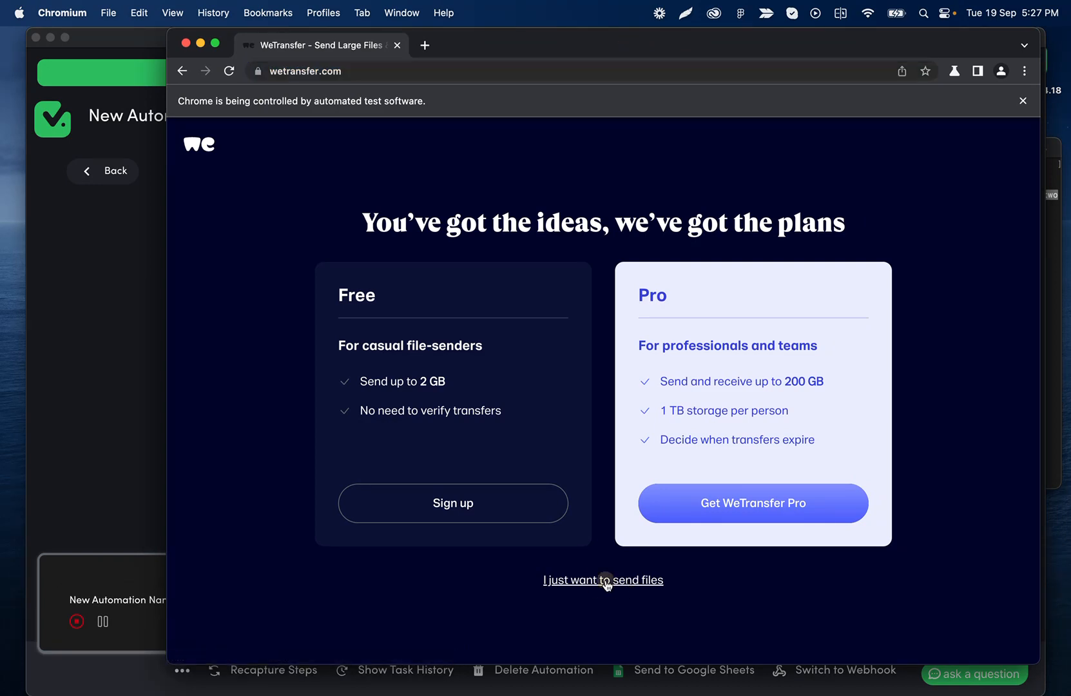
left_click(603, 580)
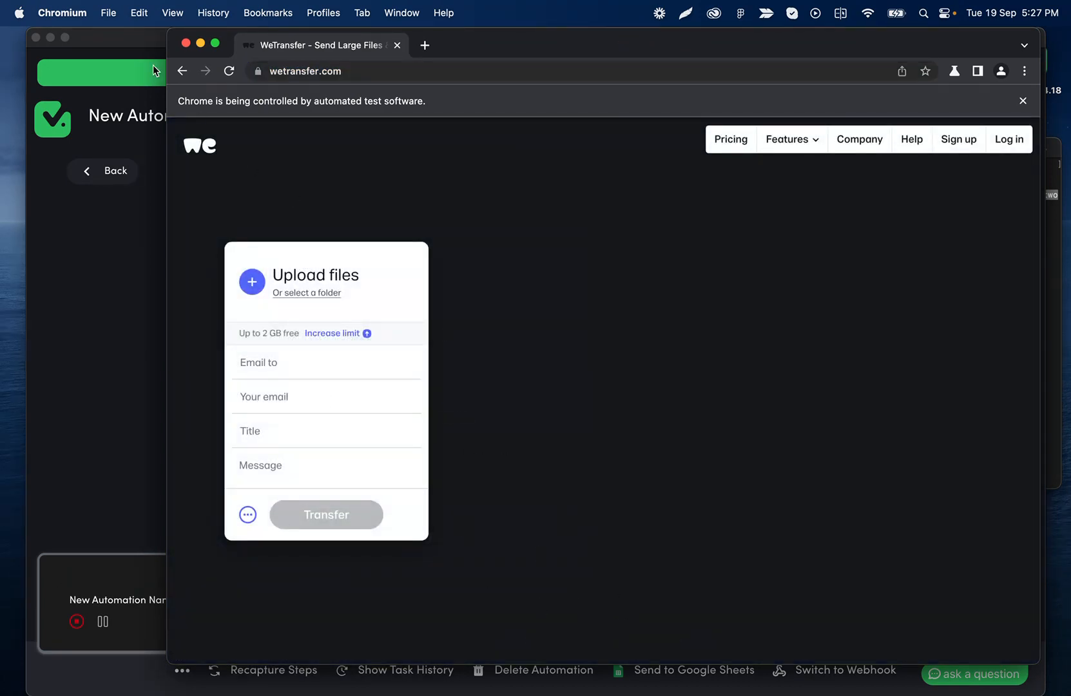